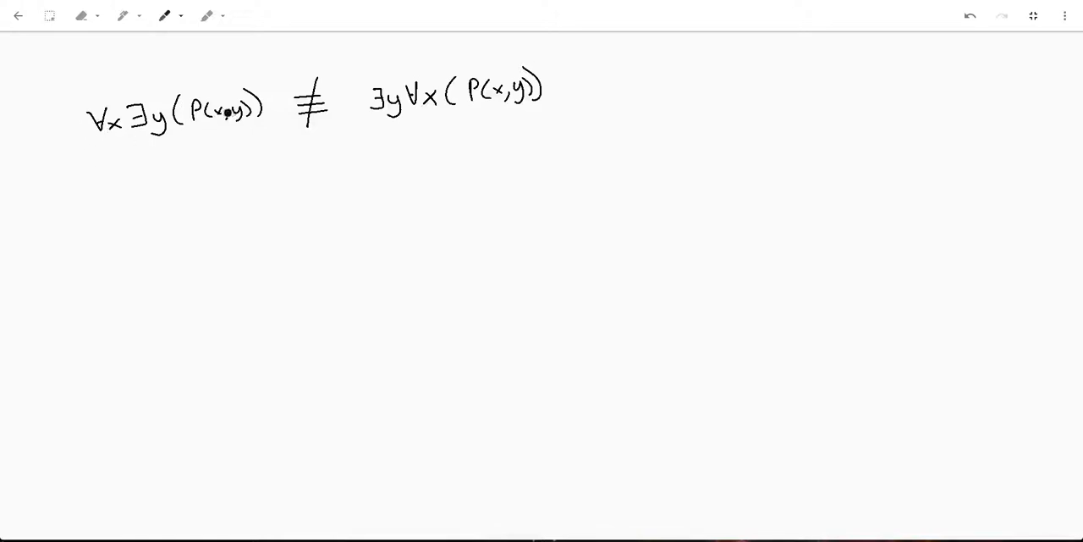
Draw a curly brace beneath the left statement ∀x∃y(P(x,y)) with the pen
{"action": "left_click", "coordinate": [199, 138]}
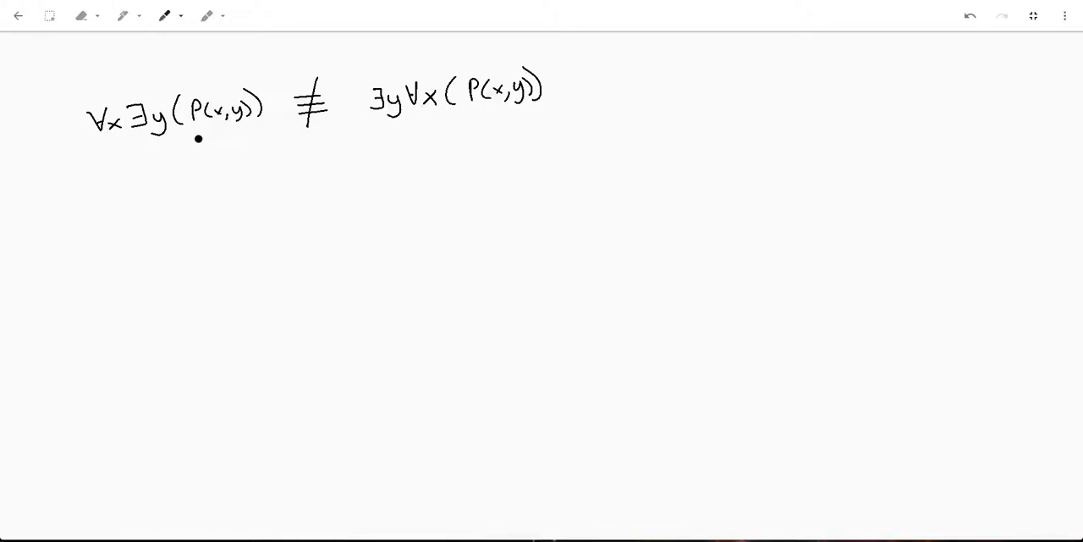
{"action": "mouse_move", "coordinate": [116, 137]}
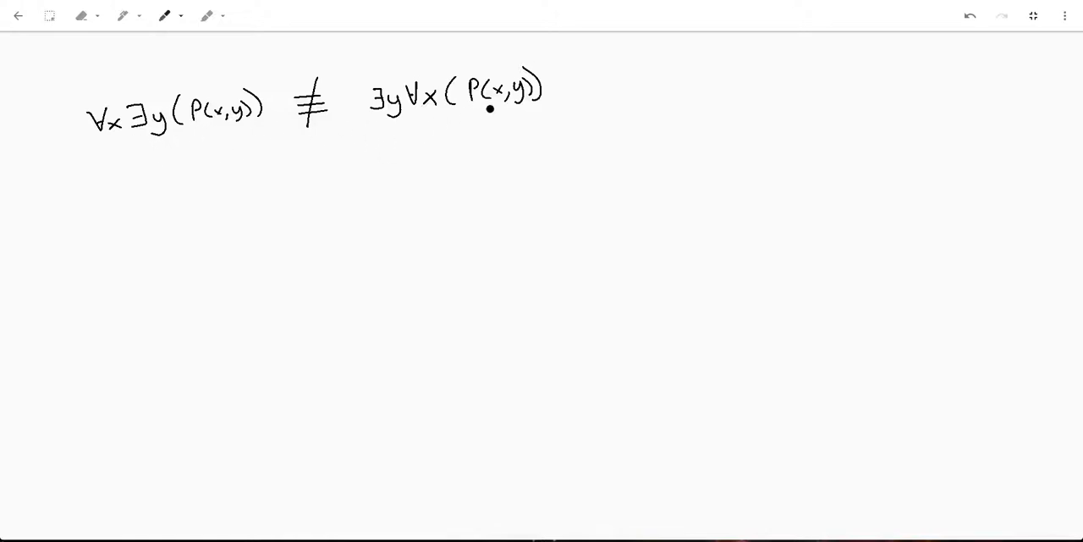
{"action": "left_click", "coordinate": [156, 191]}
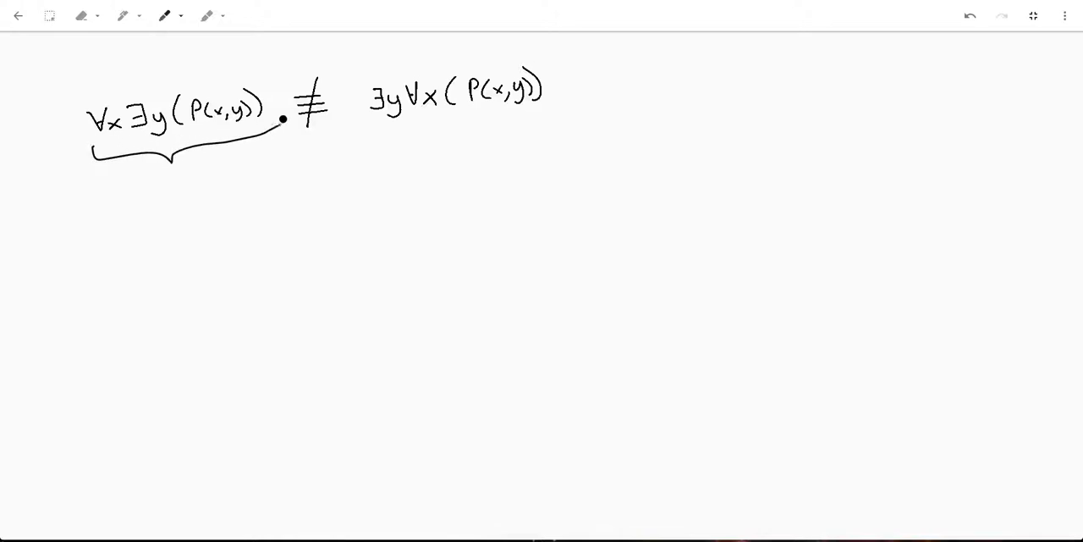
Add a comma after ∀x∃y(P(x,y)) and change the pen colour to blue
{"action": "left_click_drag", "start_coordinate": [279, 131], "coordinate": [118, 183]}
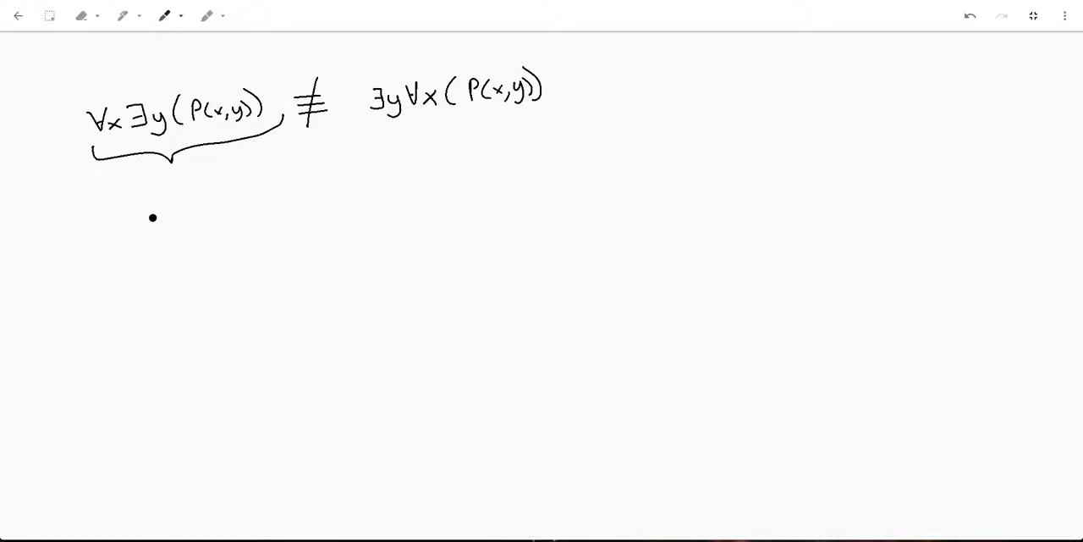
{"action": "left_click", "coordinate": [165, 15]}
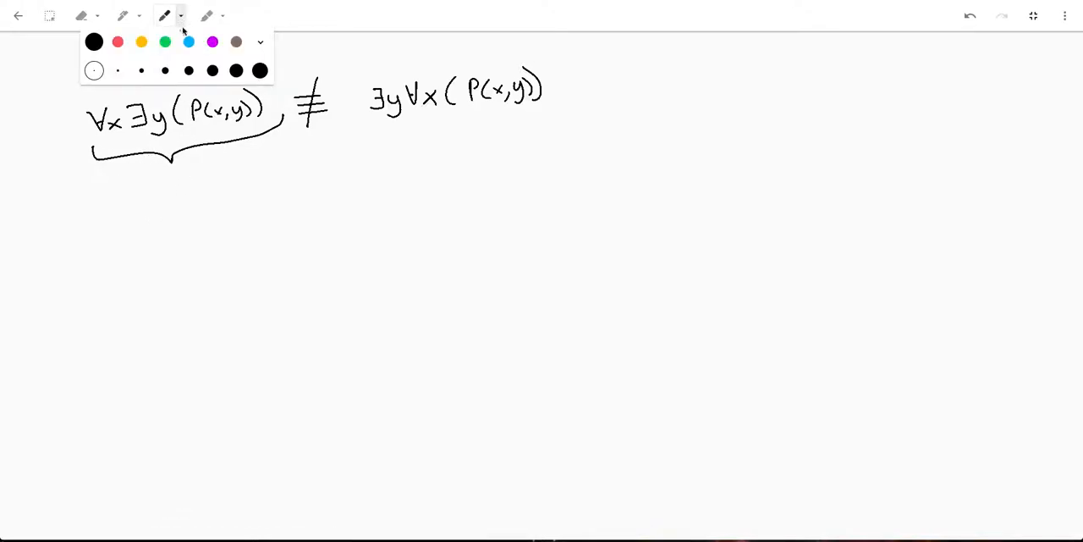
{"action": "left_click", "coordinate": [266, 18]}
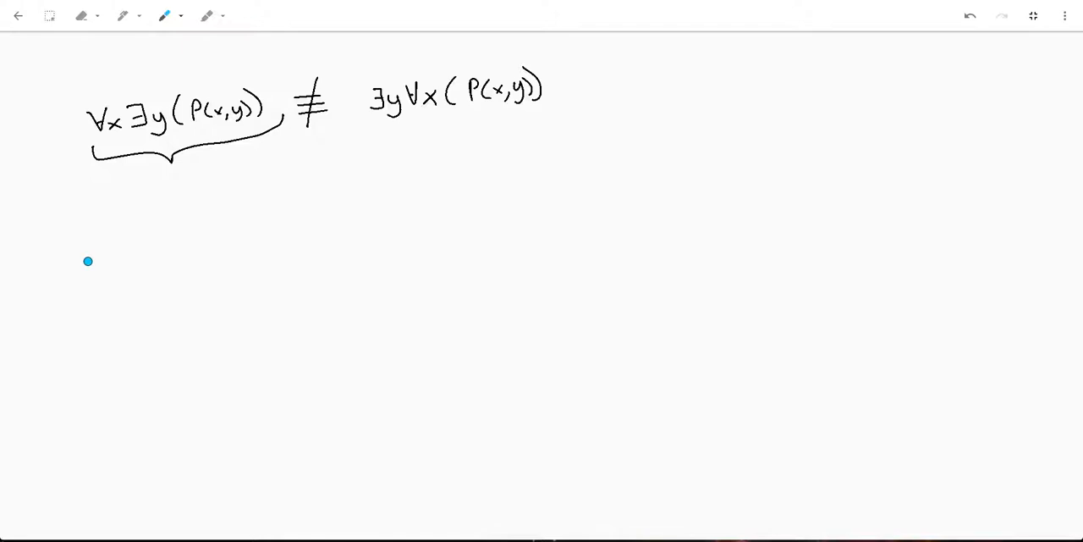
Sketch a blue and a red stick figure below the brace, with a filled red heart above
{"action": "left_click_drag", "start_coordinate": [88, 252], "coordinate": [99, 275]}
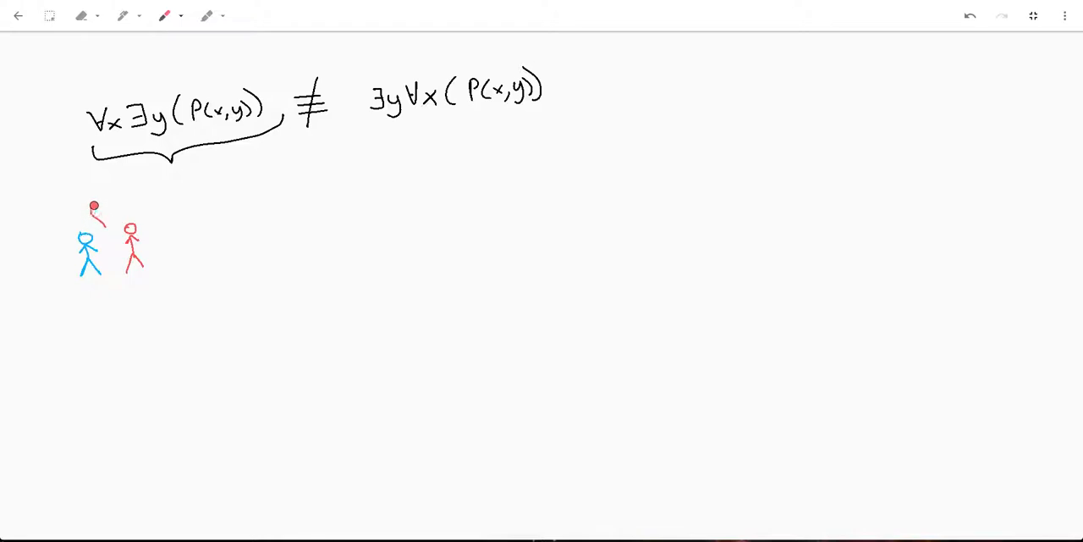
{"action": "left_click_drag", "start_coordinate": [92, 220], "coordinate": [105, 207]}
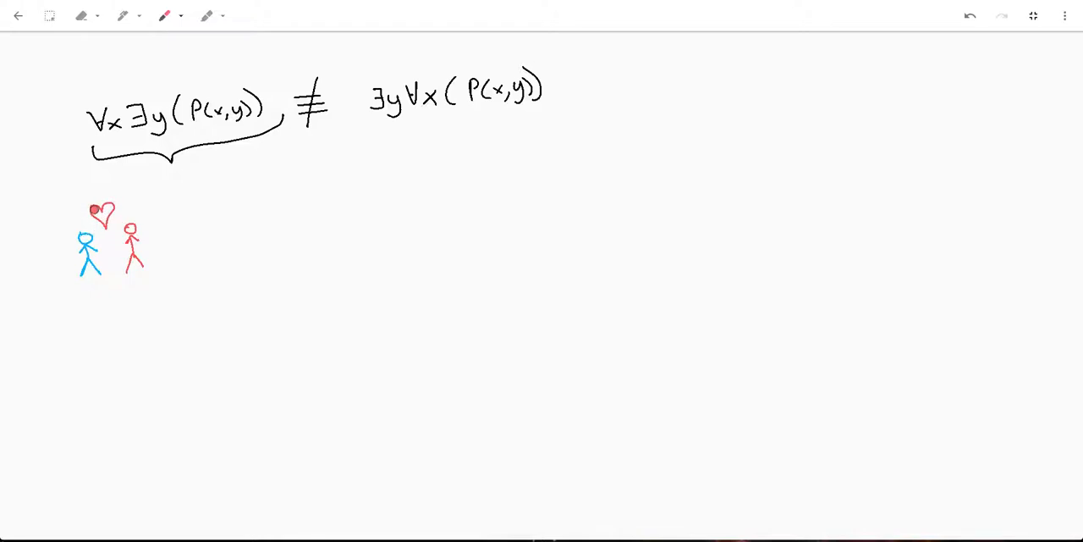
{"action": "left_click_drag", "start_coordinate": [100, 210], "coordinate": [103, 216]}
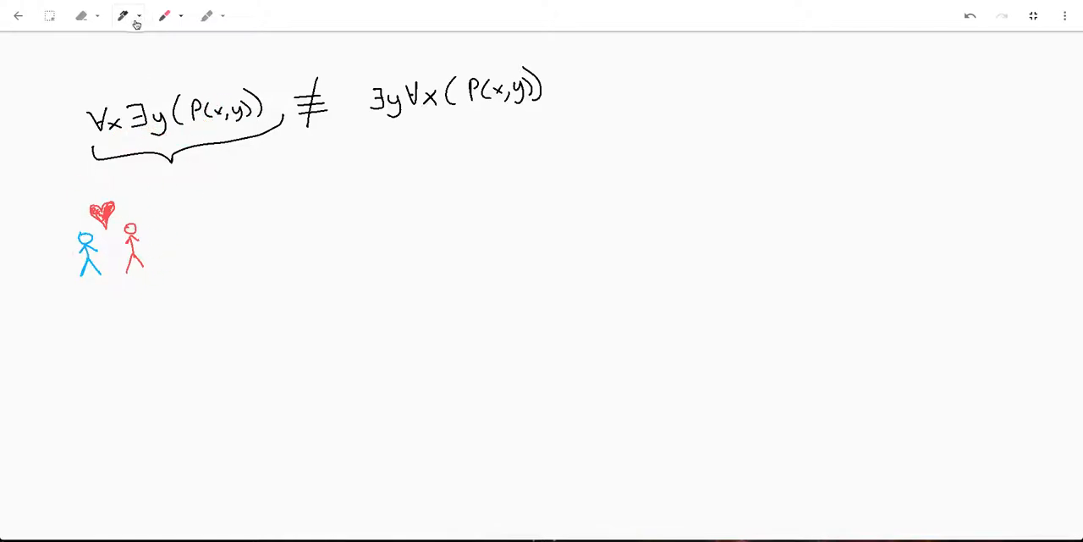
Under ∃y∀x(P(x,y)), draw a blue stick figure and a red one beside it
{"action": "left_click", "coordinate": [164, 15]}
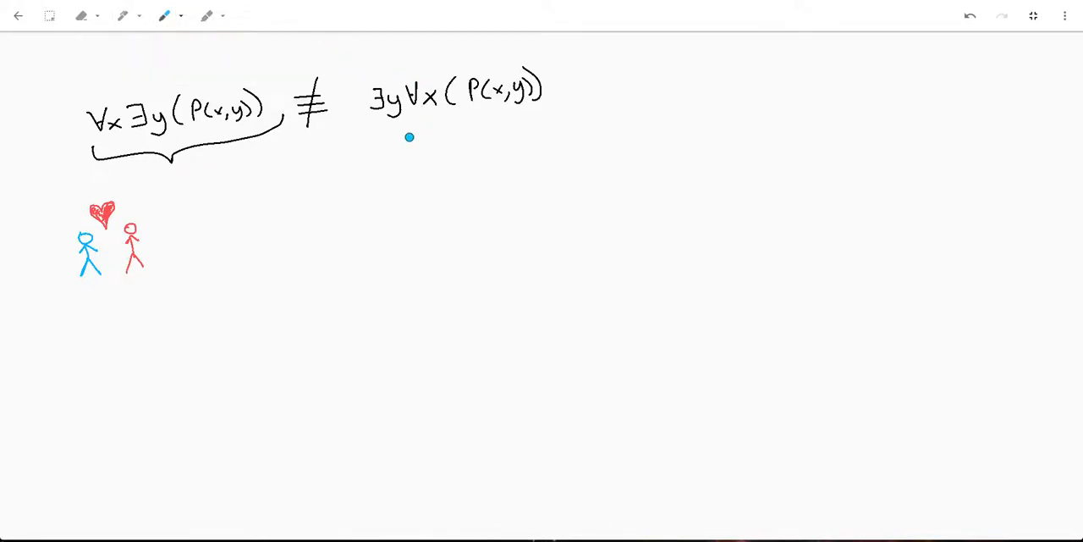
{"action": "mouse_move", "coordinate": [386, 108]}
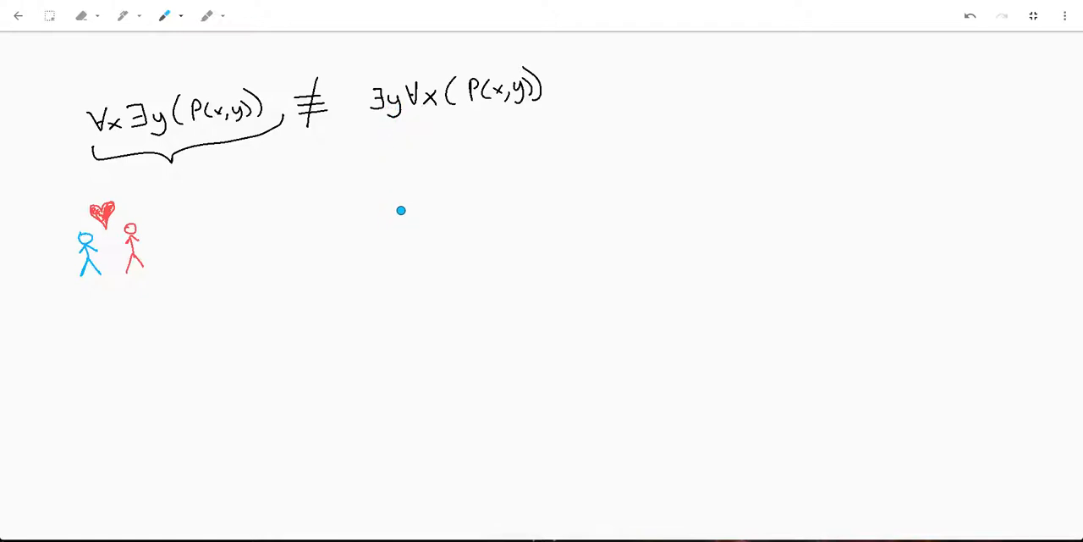
{"action": "left_click_drag", "start_coordinate": [401, 210], "coordinate": [403, 224]}
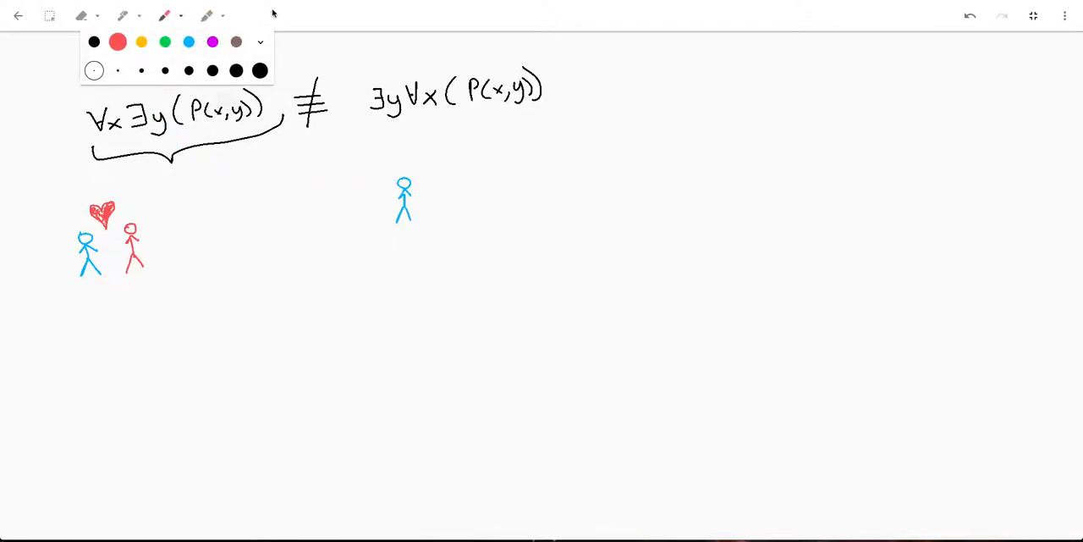
{"action": "left_click", "coordinate": [439, 217]}
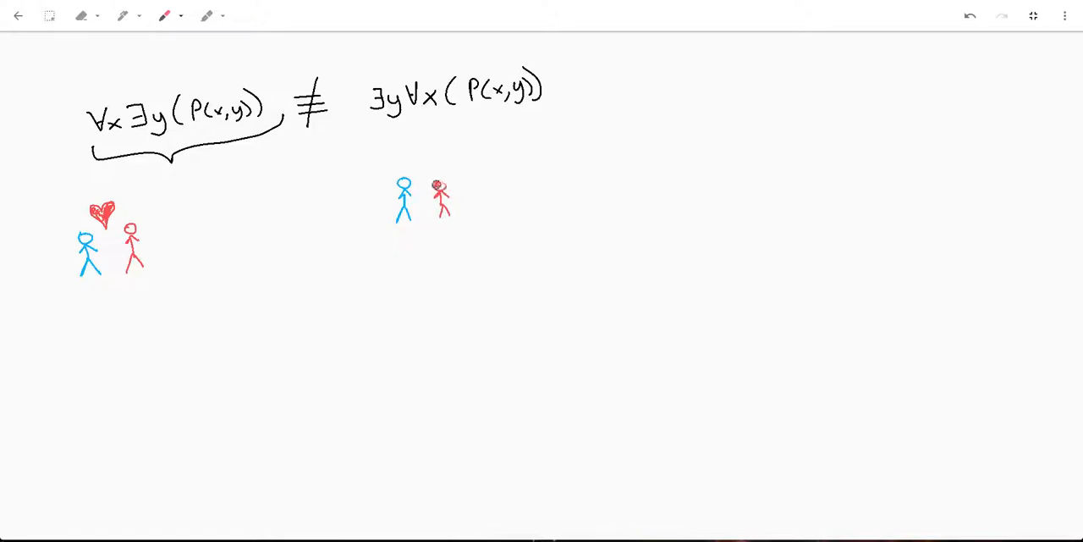
{"action": "left_click_drag", "start_coordinate": [444, 186], "coordinate": [447, 210]}
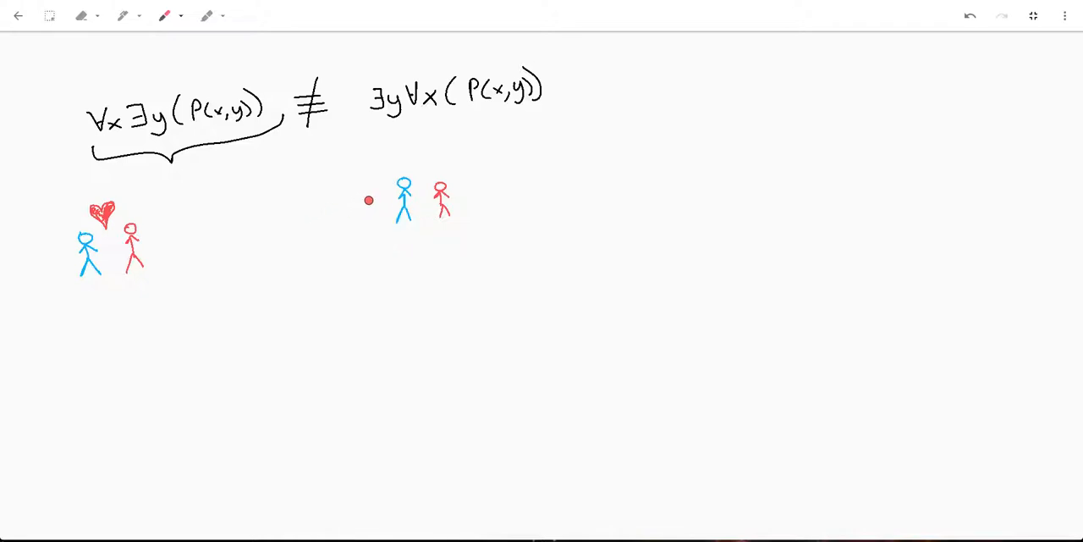
Add red stick figures and filled hearts around the blue figure, then circle ≢ in red
{"action": "left_click_drag", "start_coordinate": [366, 190], "coordinate": [367, 215]}
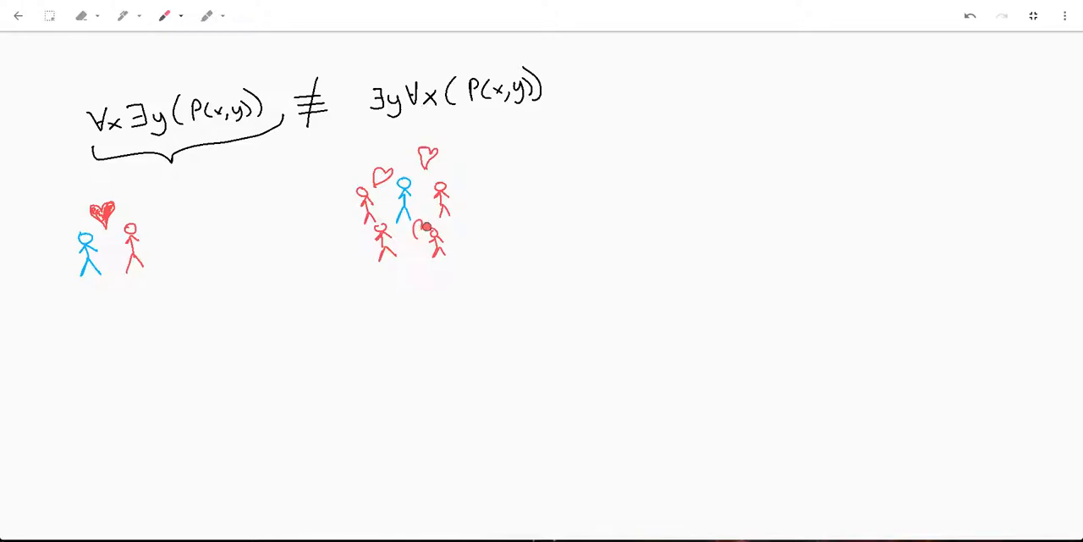
{"action": "left_click_drag", "start_coordinate": [415, 229], "coordinate": [398, 237]}
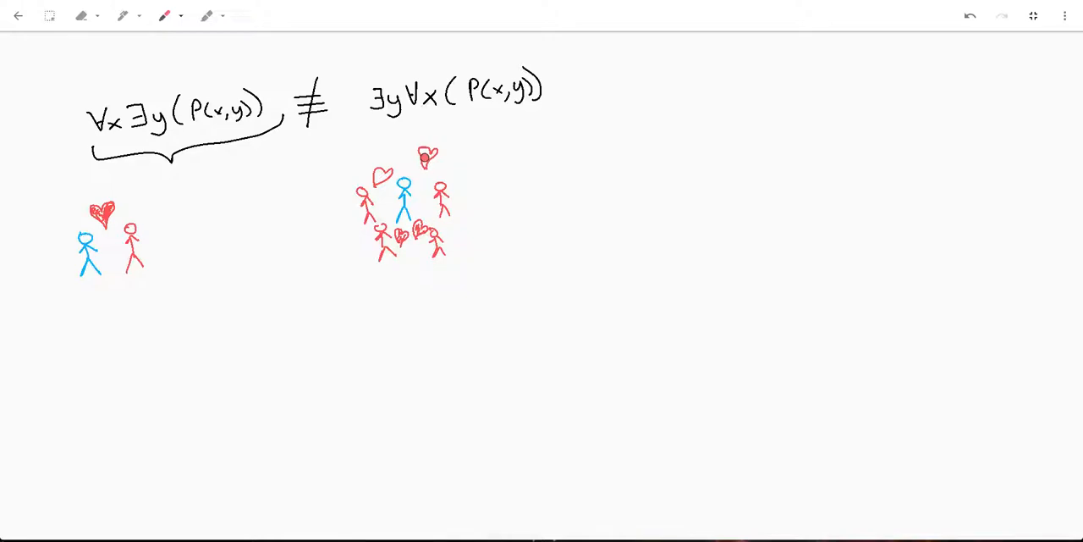
{"action": "left_click_drag", "start_coordinate": [423, 152], "coordinate": [436, 159]}
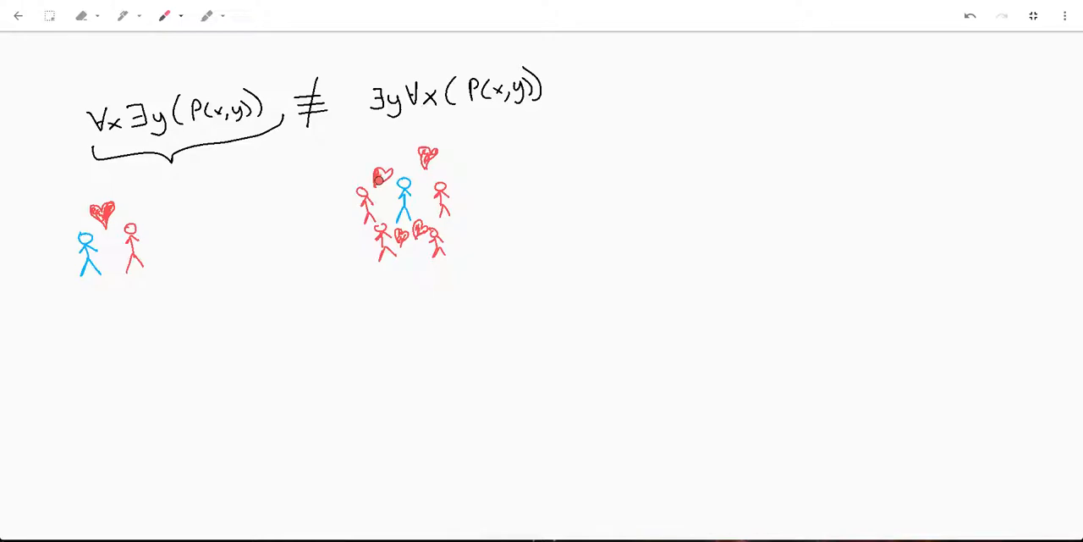
{"action": "left_click", "coordinate": [277, 272]}
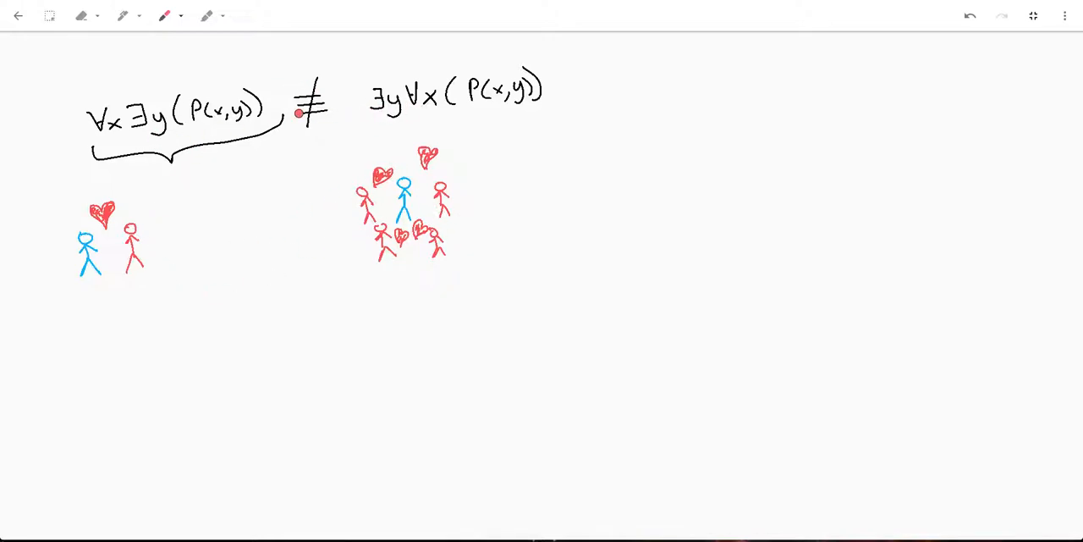
{"action": "left_click_drag", "start_coordinate": [317, 78], "coordinate": [313, 127]}
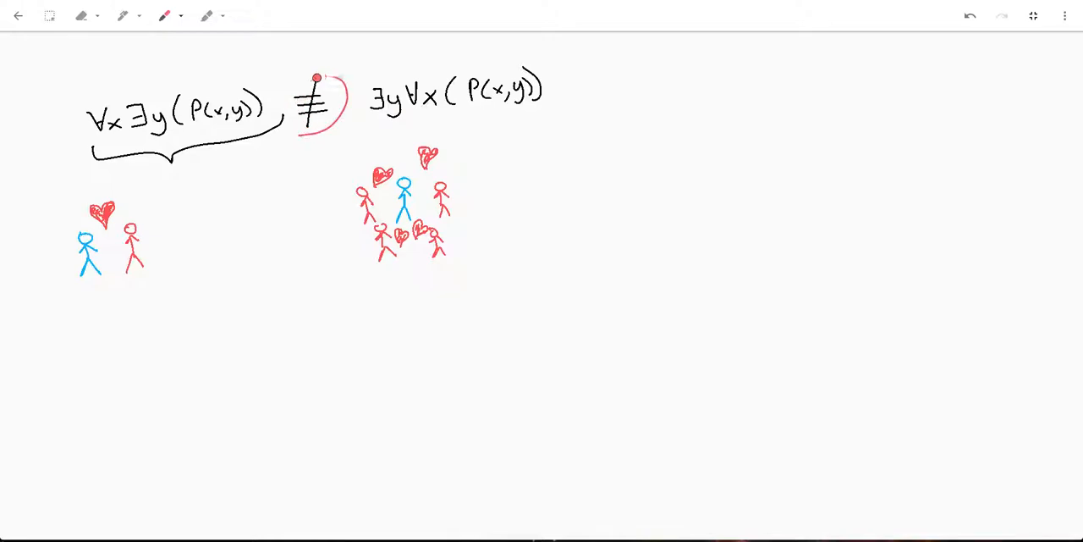
{"action": "left_click_drag", "start_coordinate": [317, 76], "coordinate": [309, 127]}
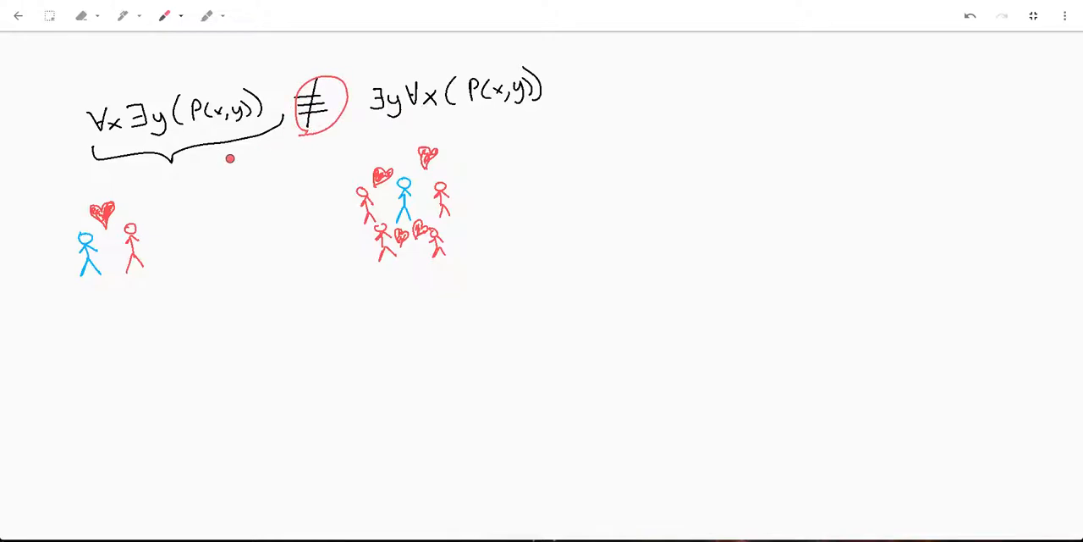